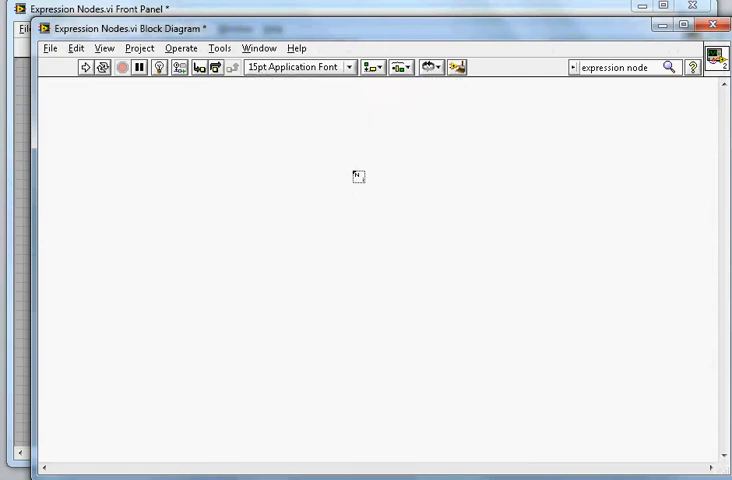
- Draw a For Loop on the block diagram to hold the expression node for x**2 + x + 1
drag(356, 176, 510, 340)
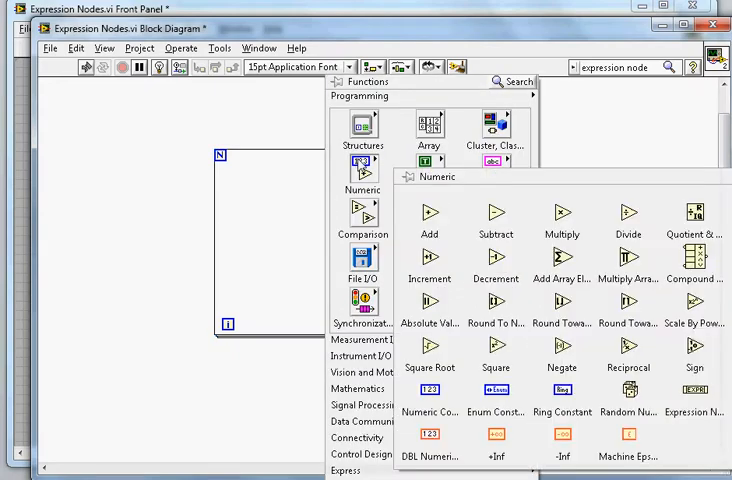
mouse_move(696, 390)
text(x**2 + x + 1)
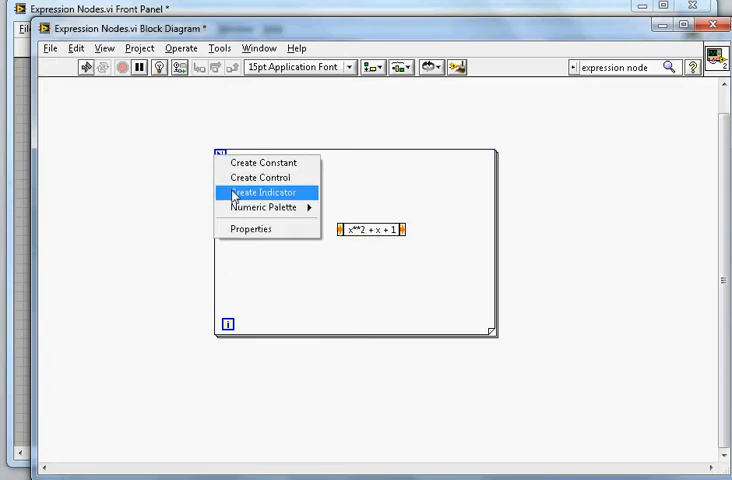
- Create a Loop Count control on N and a Subtract with a numeric constant feeding the expression node
click(262, 192)
text(Loop)
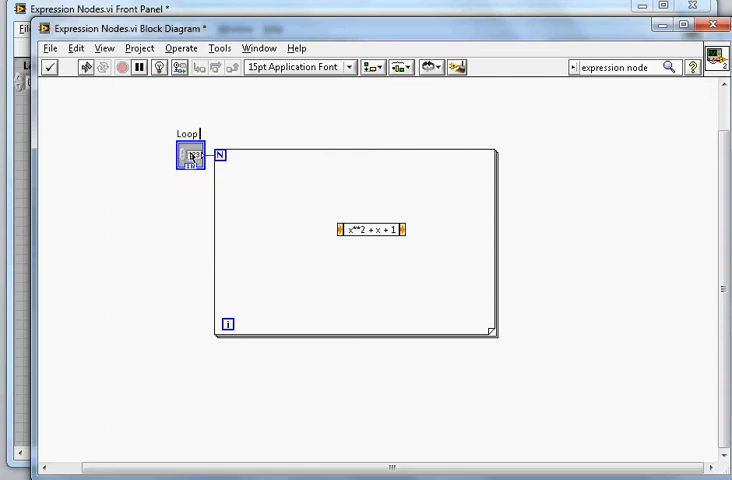
text(Count)
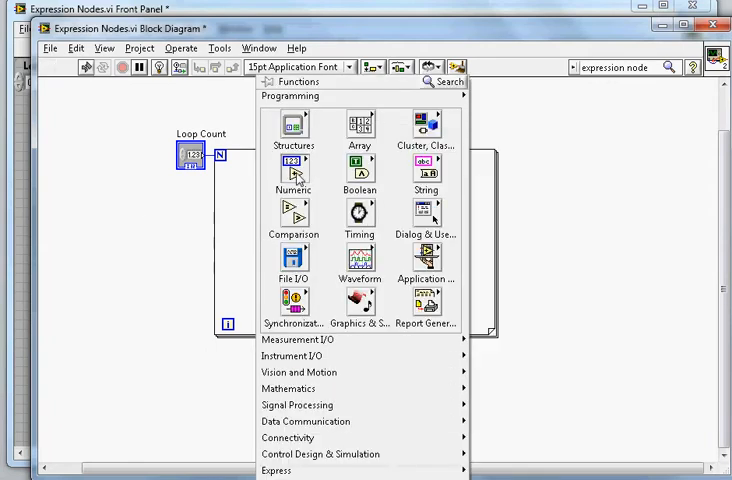
click(374, 230)
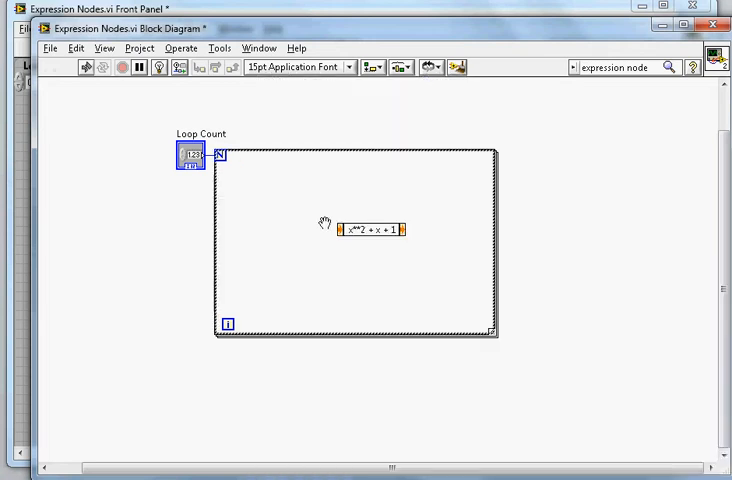
mouse_move(276, 232)
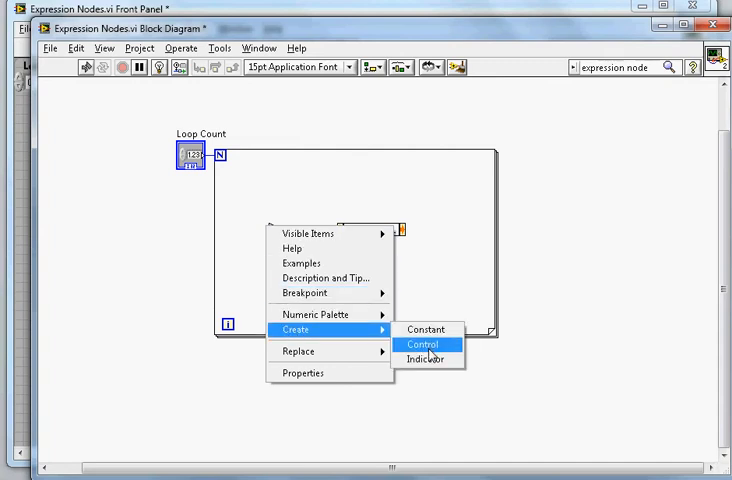
click(424, 344)
text(-20)
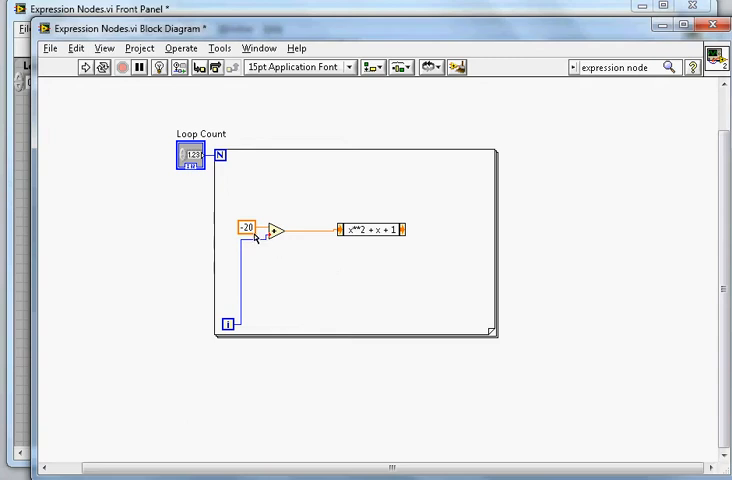
mouse_move(228, 328)
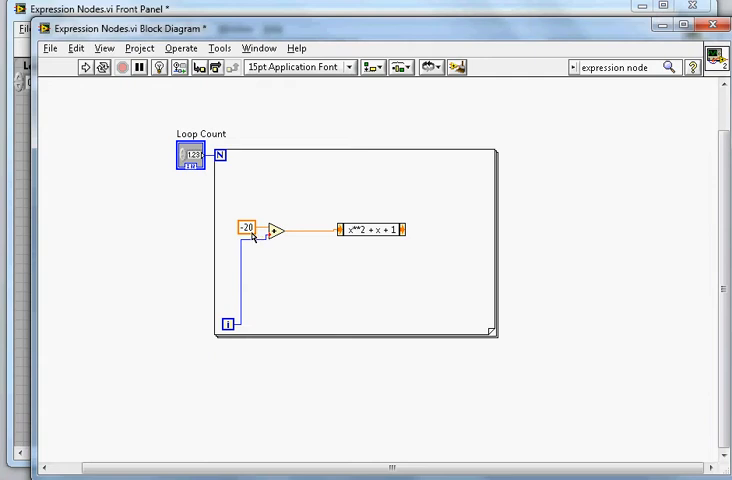
mouse_move(364, 240)
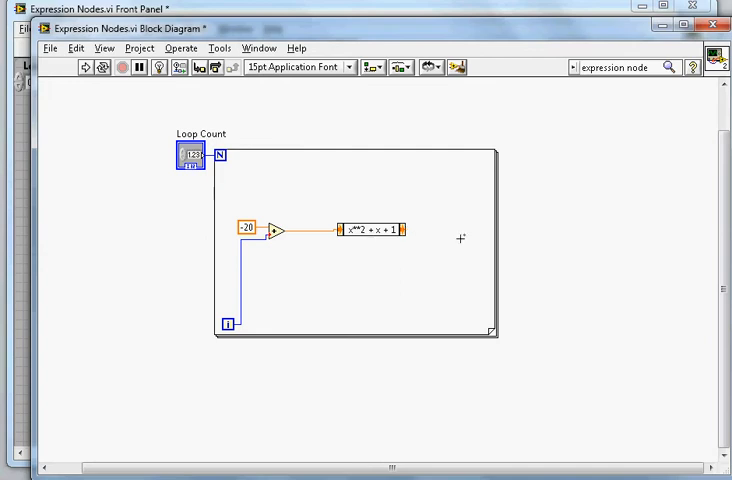
mouse_move(92, 120)
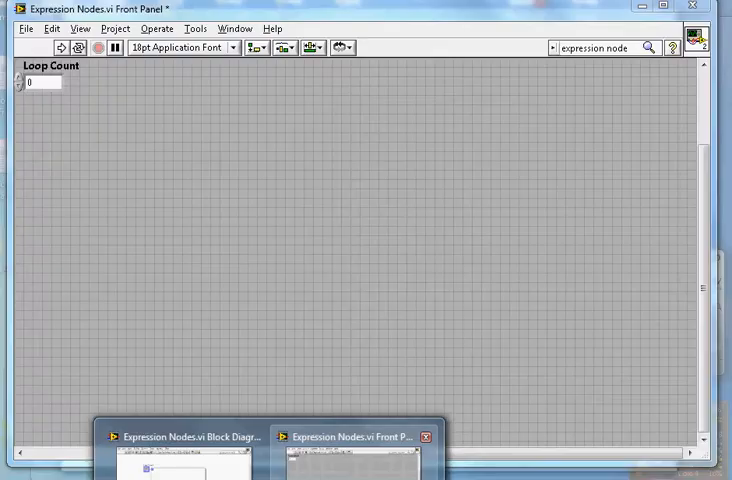
- Return to the block diagram to wire the expression output and x values to loop-border tunnels
click(184, 436)
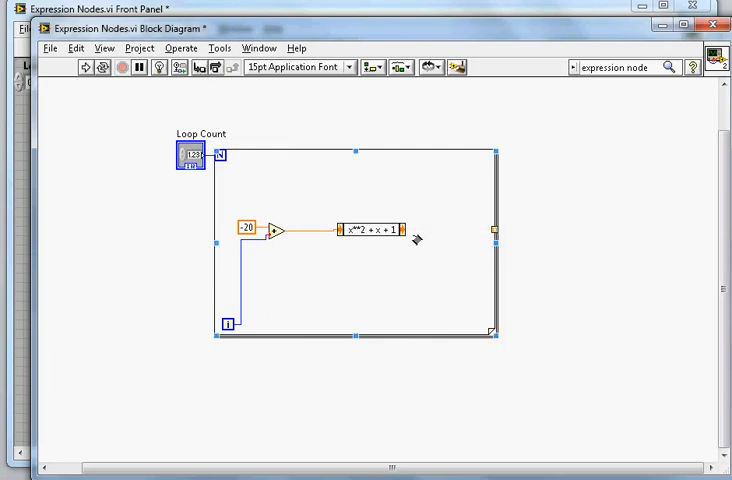
mouse_move(496, 232)
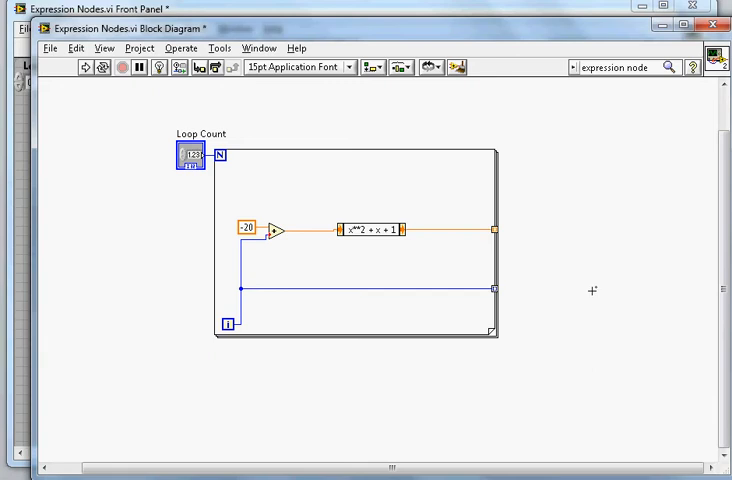
mouse_move(500, 252)
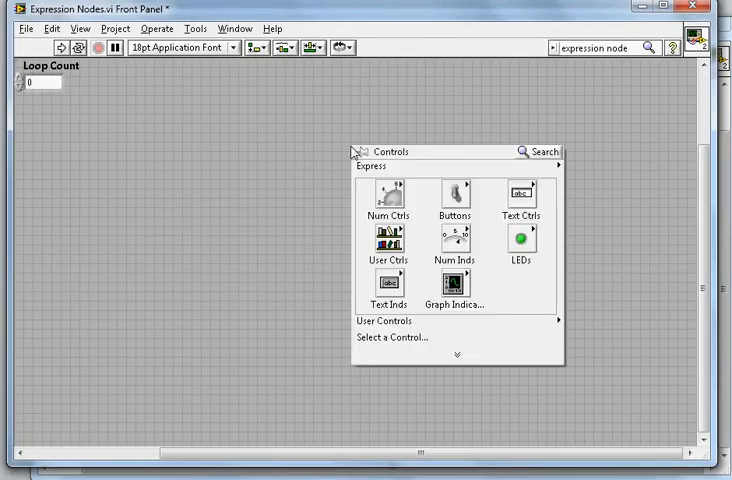
mouse_move(452, 298)
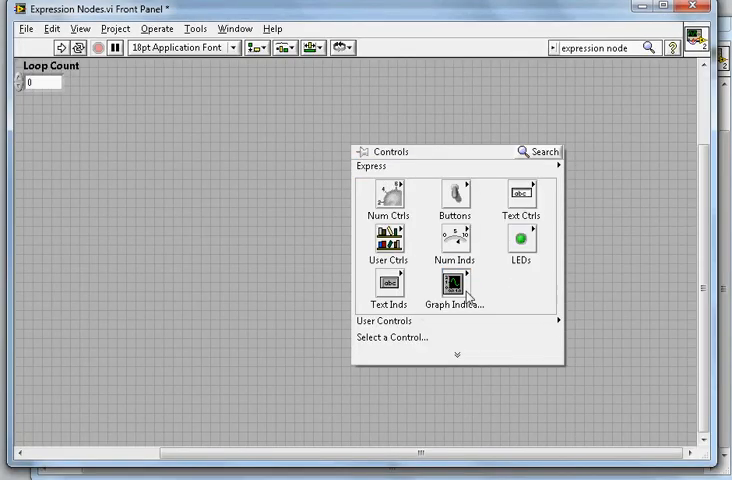
mouse_move(456, 296)
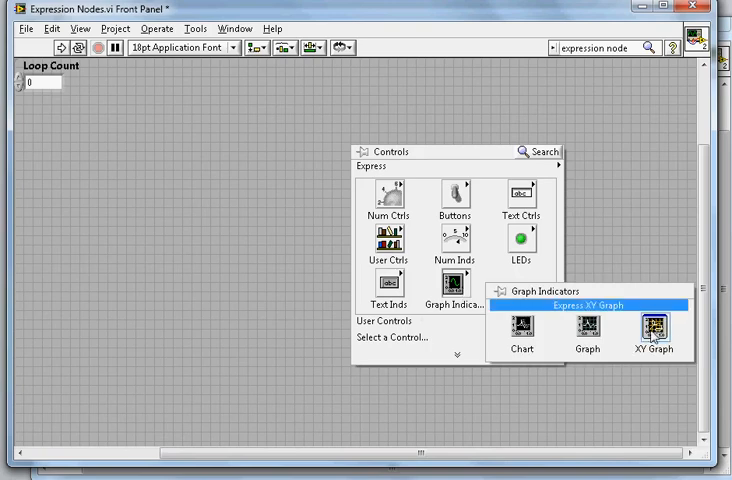
- Place an Express XY Graph on the front panel for the loop's X and Y tunnels
click(654, 332)
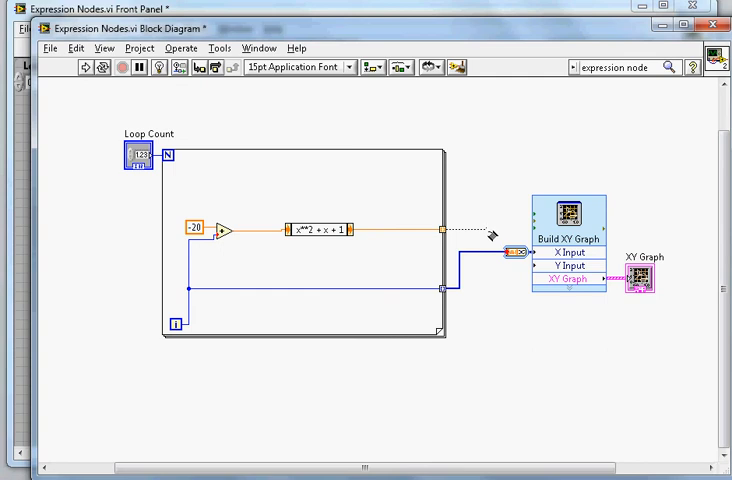
mouse_move(496, 276)
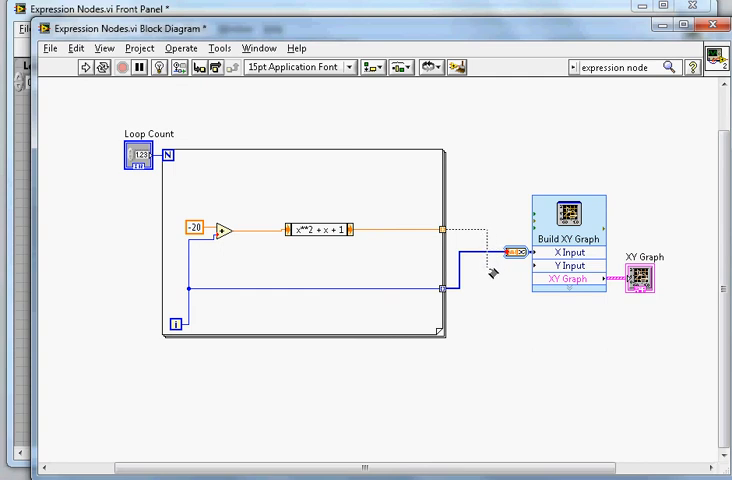
mouse_move(540, 264)
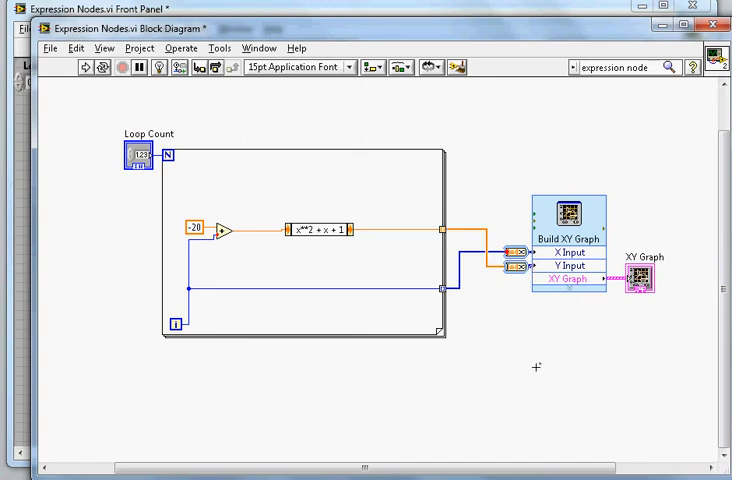
mouse_move(404, 380)
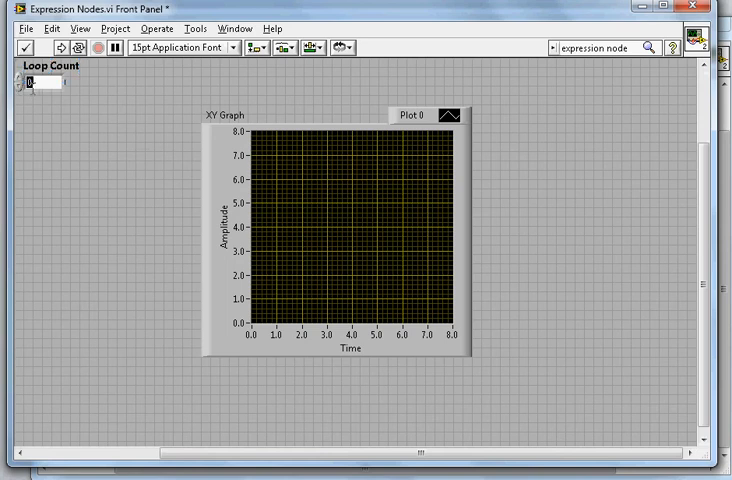
- Enter 40 in Loop Count so the run plots the parabola from 0 to 40
text(40)
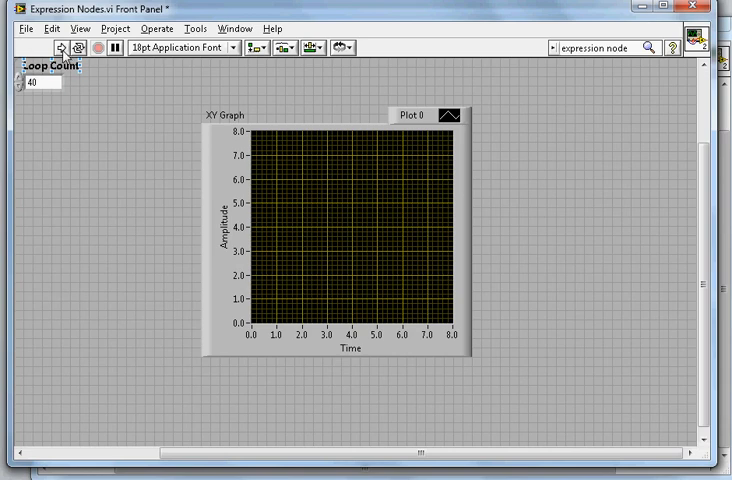
mouse_move(60, 48)
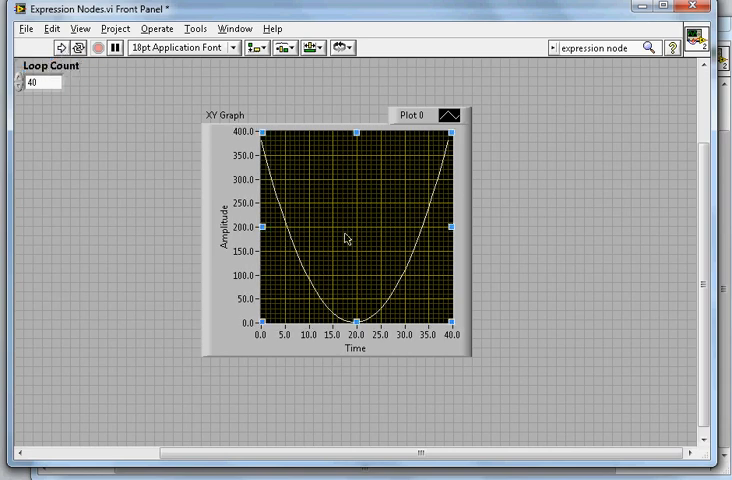
mouse_move(438, 178)
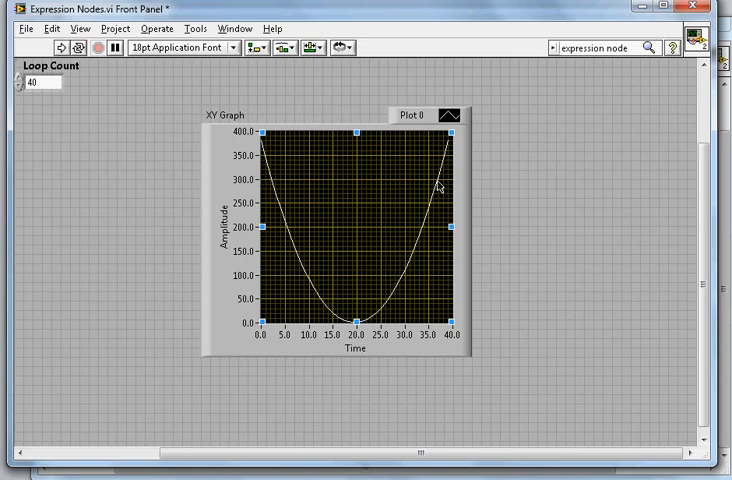
mouse_move(276, 192)
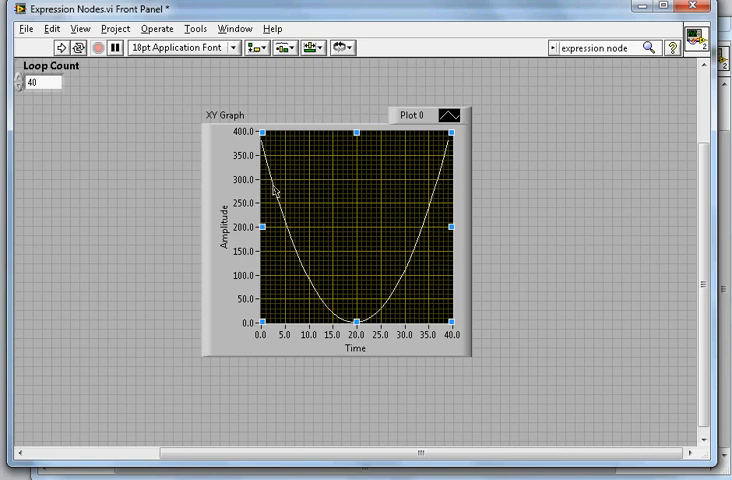